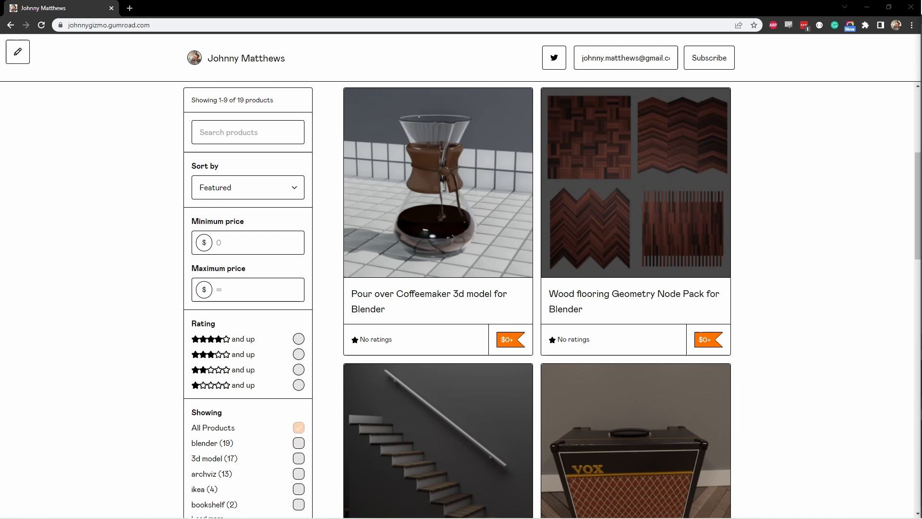
Browse the 132 Photo Frames for Blender product page, scrolling through its description and images
scroll("down", 3)
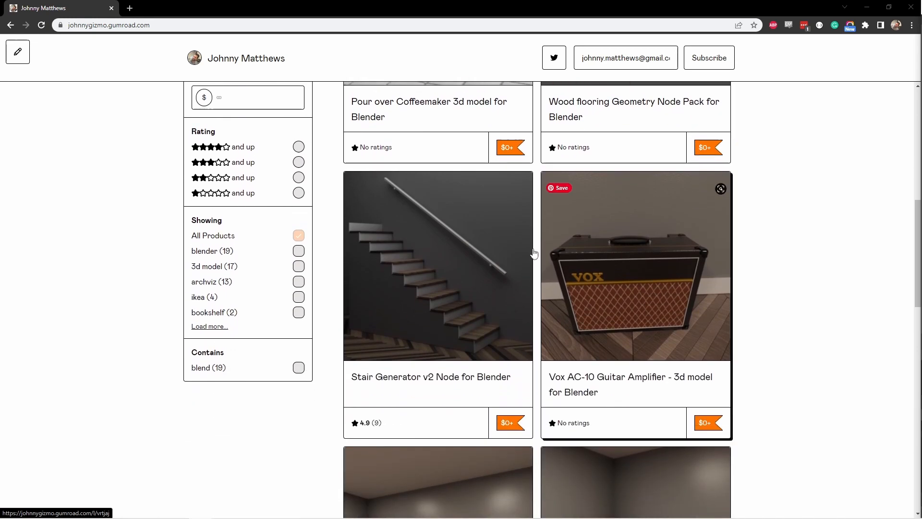
scroll("down", 3)
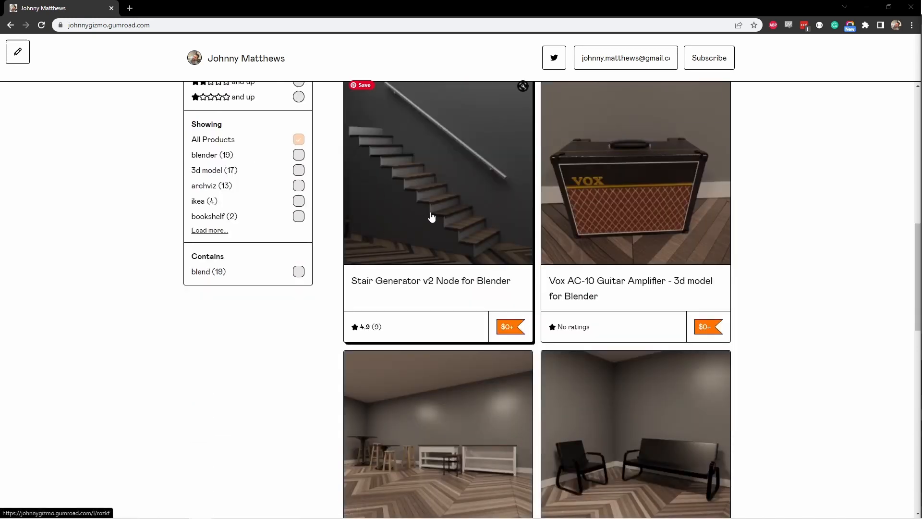
scroll("up", 3)
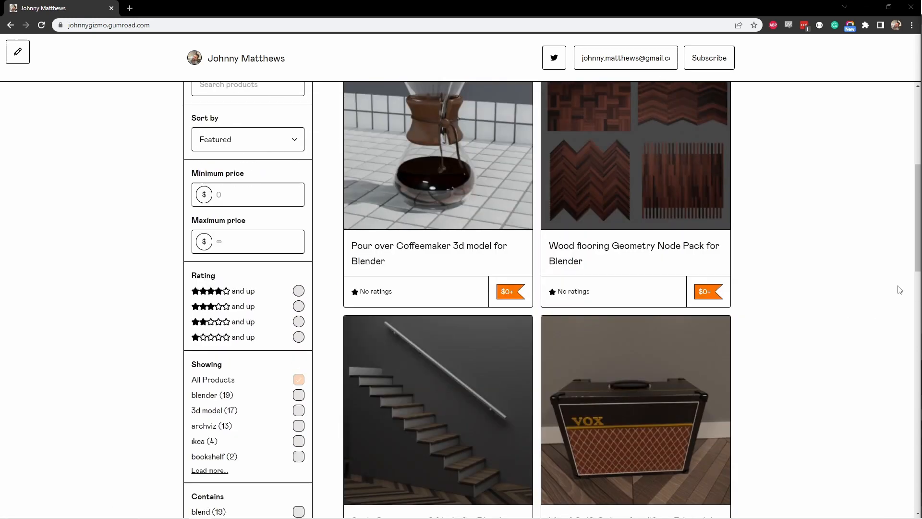
scroll("up", 3)
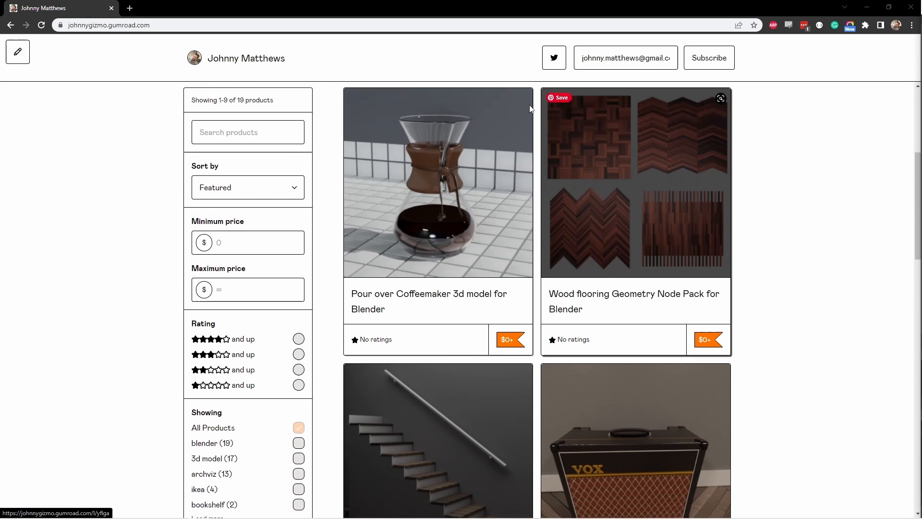
scroll("down", 3)
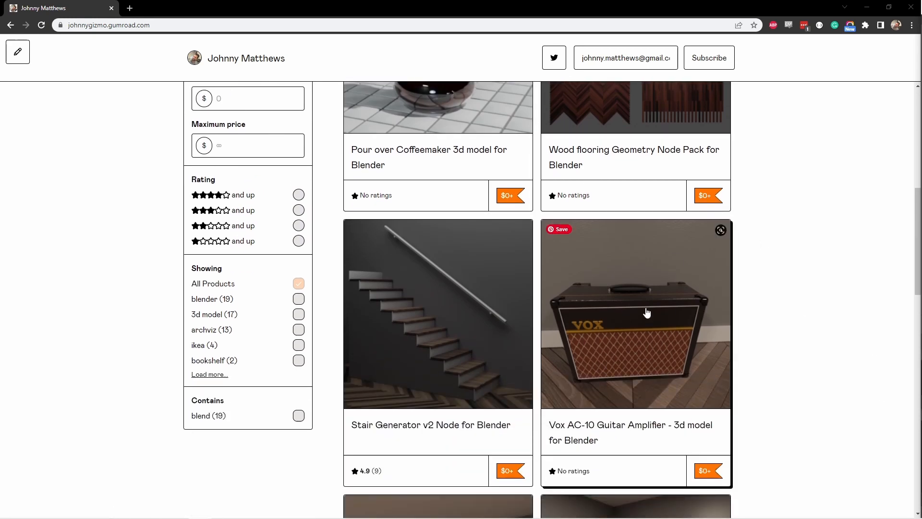
scroll("down", 3)
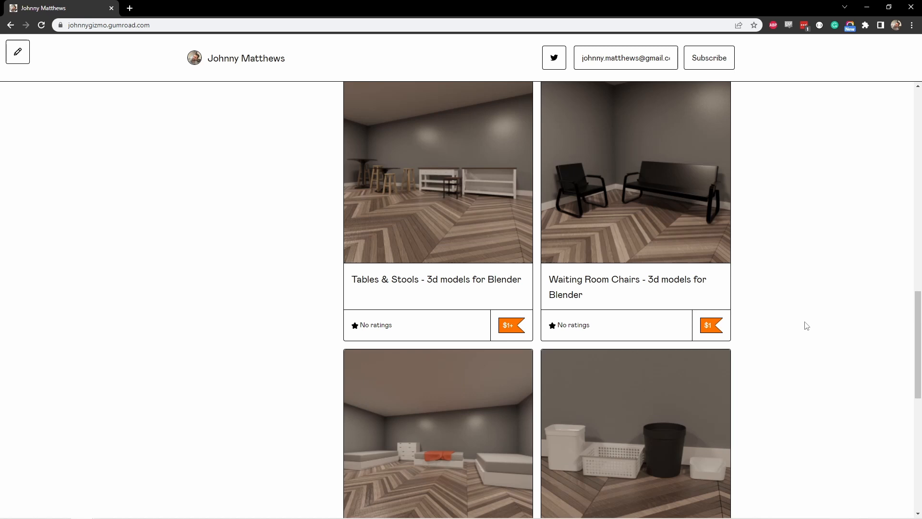
scroll("down", 3)
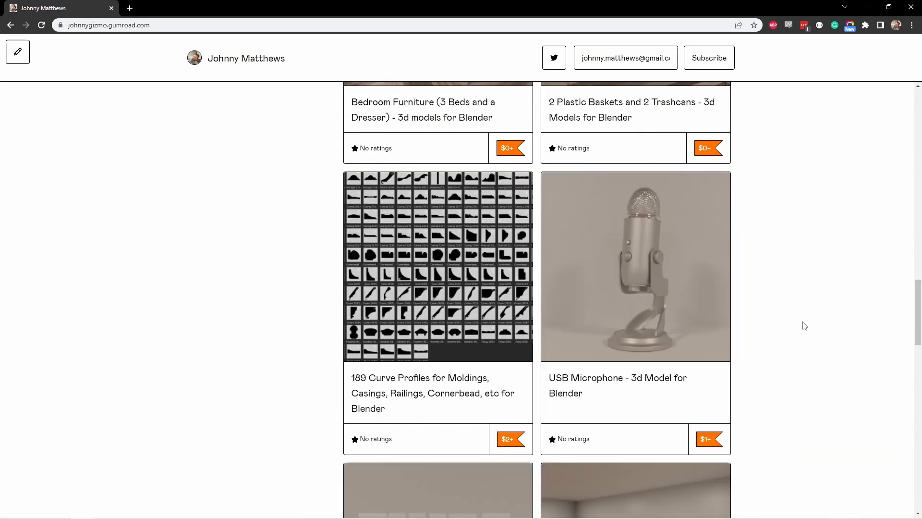
scroll("down", 3)
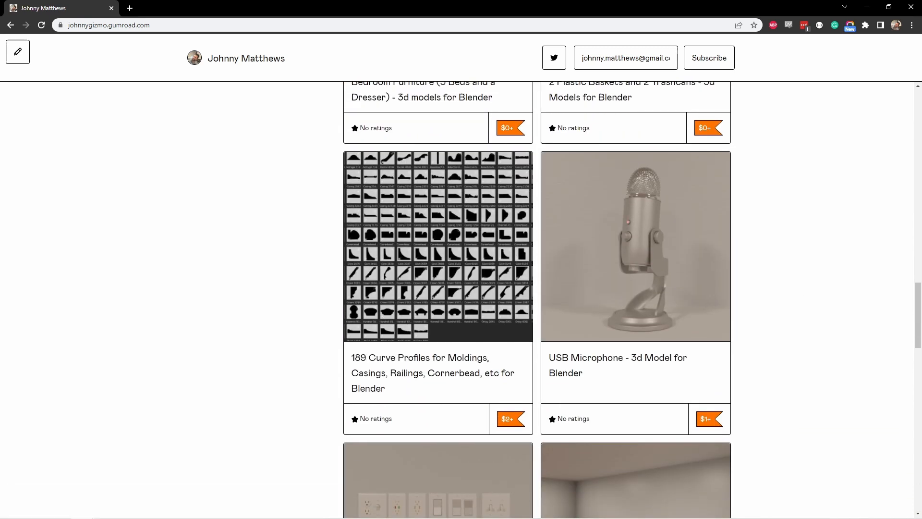
mouse_move(688, 191)
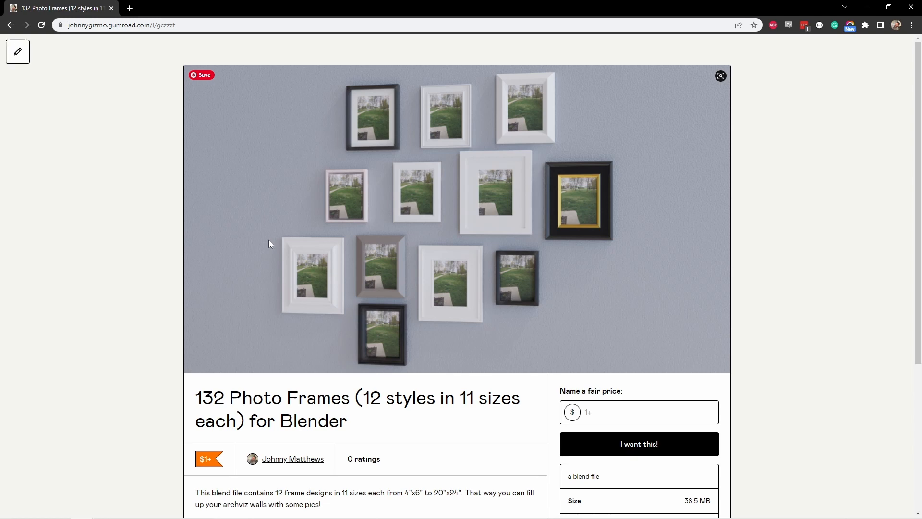
left_click(292, 460)
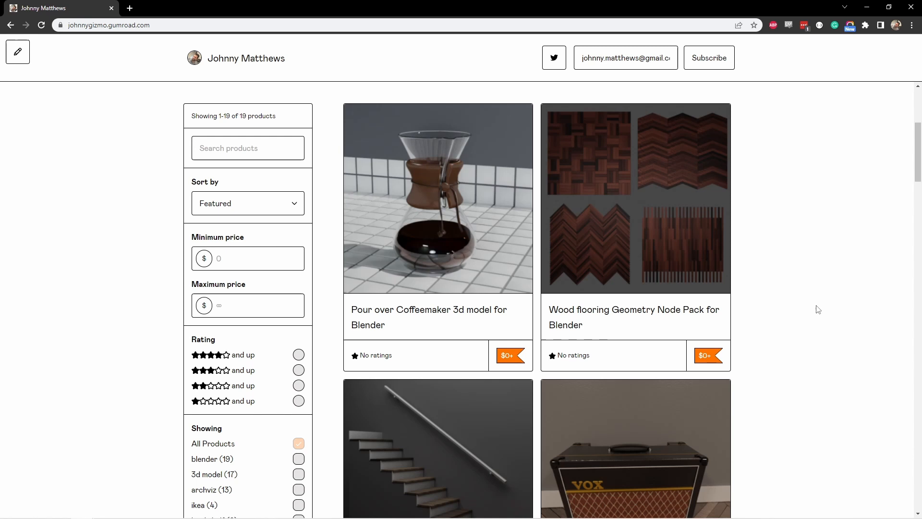